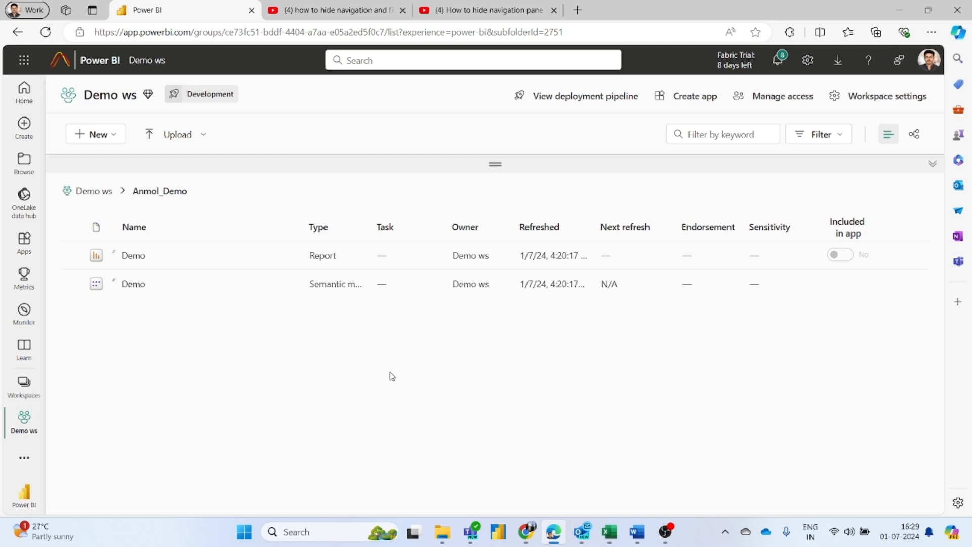
mouse_move(331, 354)
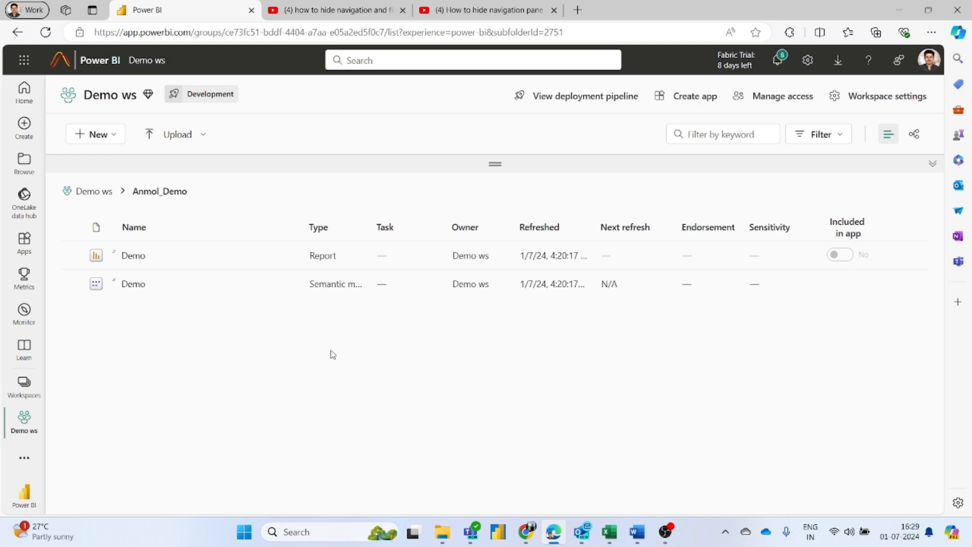
mouse_move(330, 353)
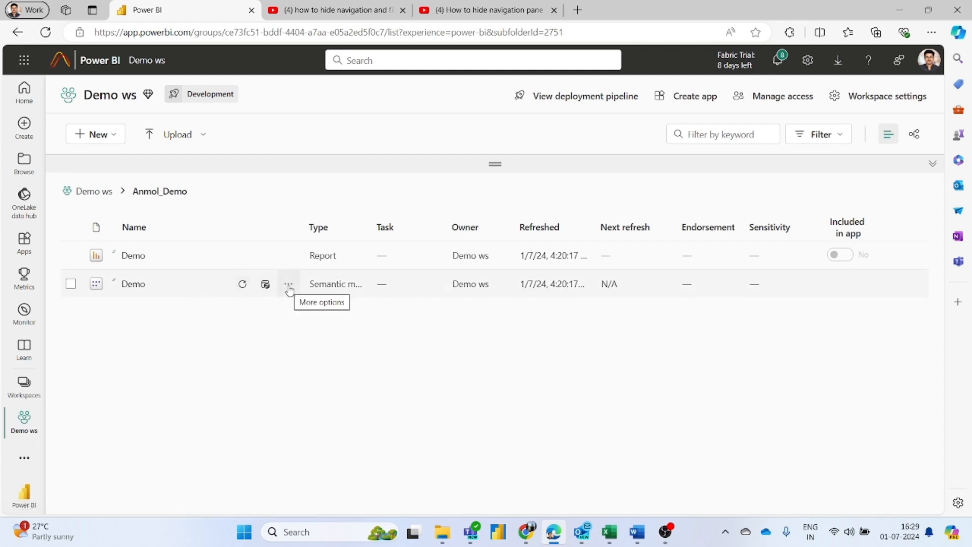
Open Settings from the Demo semantic model's More options menu
click(288, 284)
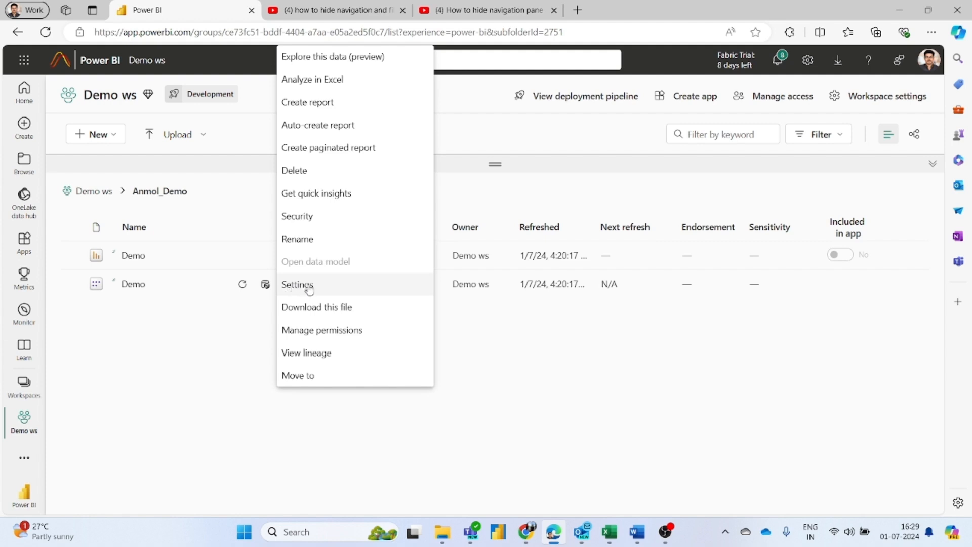
click(298, 285)
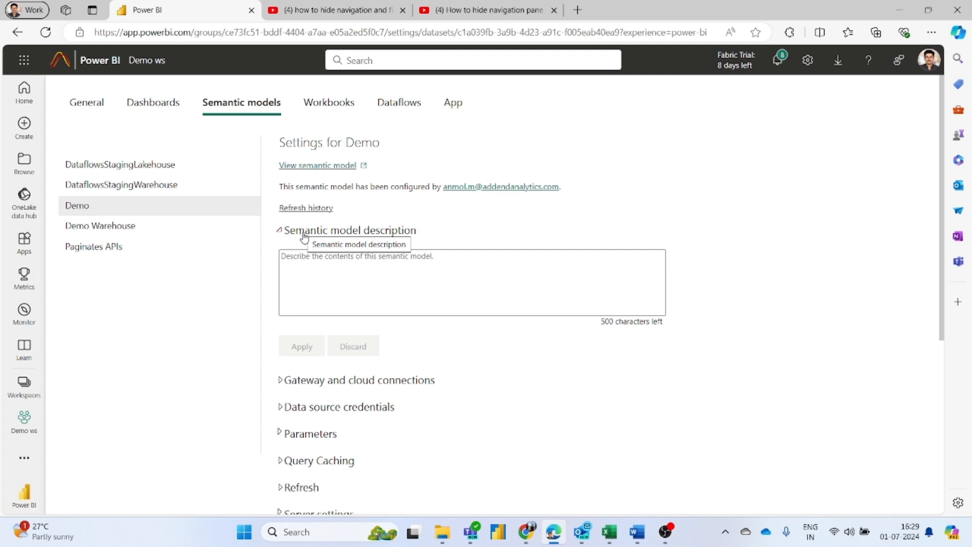
mouse_move(295, 412)
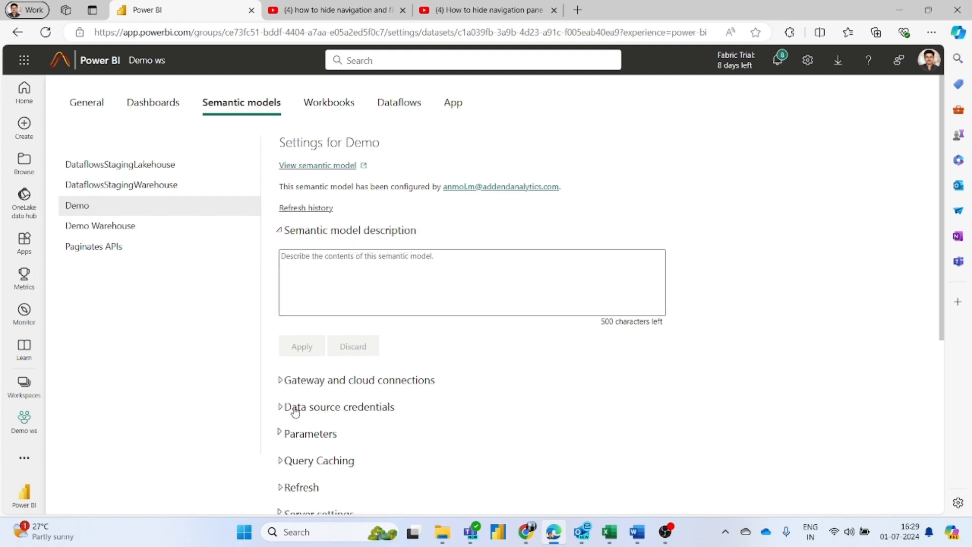
Expand Data source credentials to show the SharePoint source and its edit-credentials option
click(340, 407)
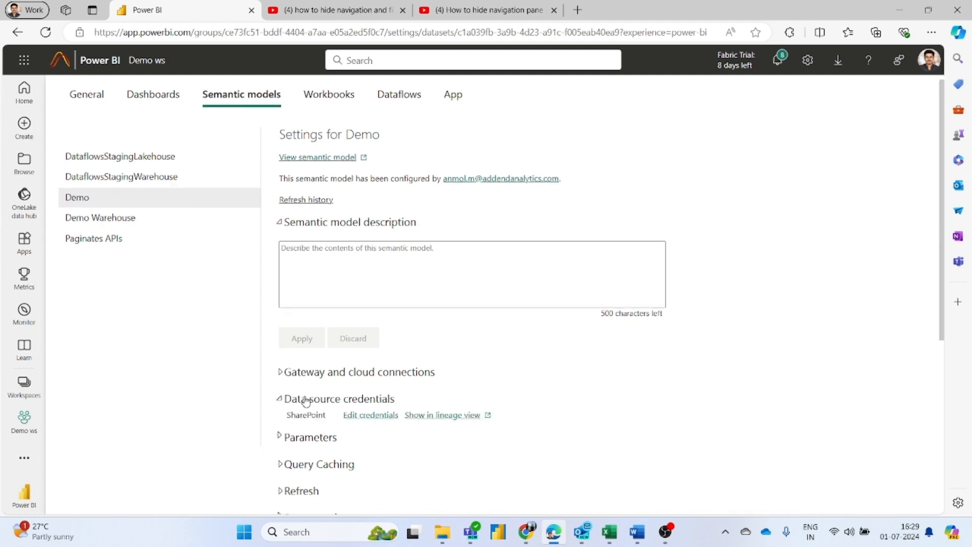
scroll(down, 3)
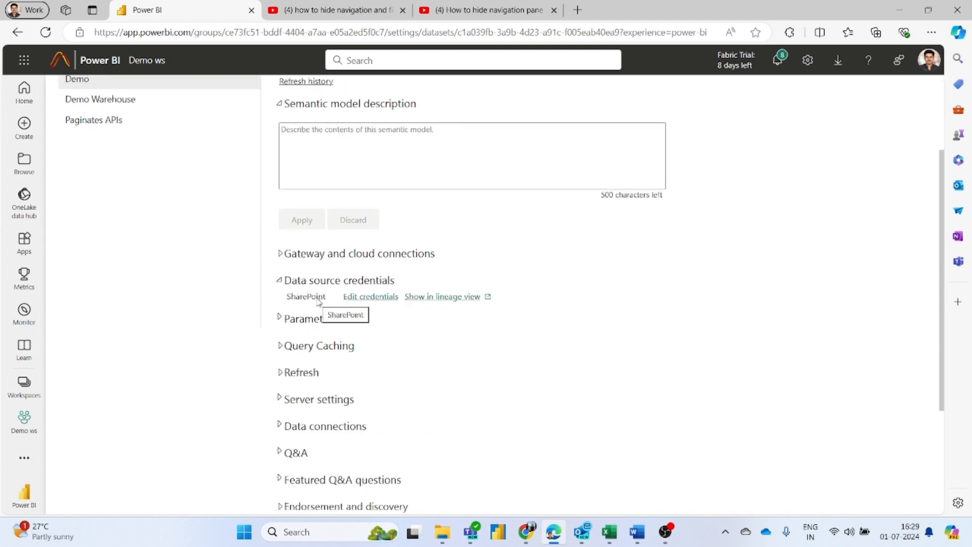
mouse_move(365, 306)
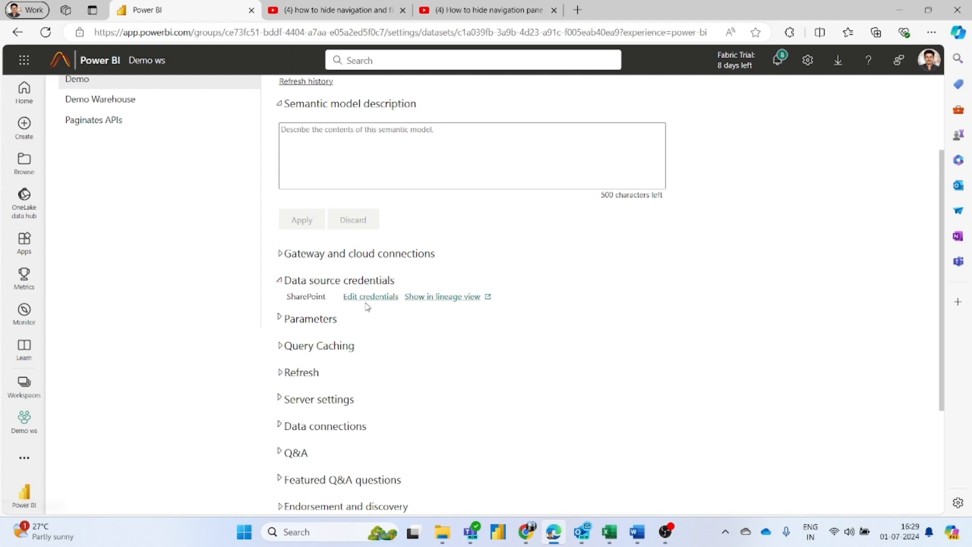
mouse_move(370, 297)
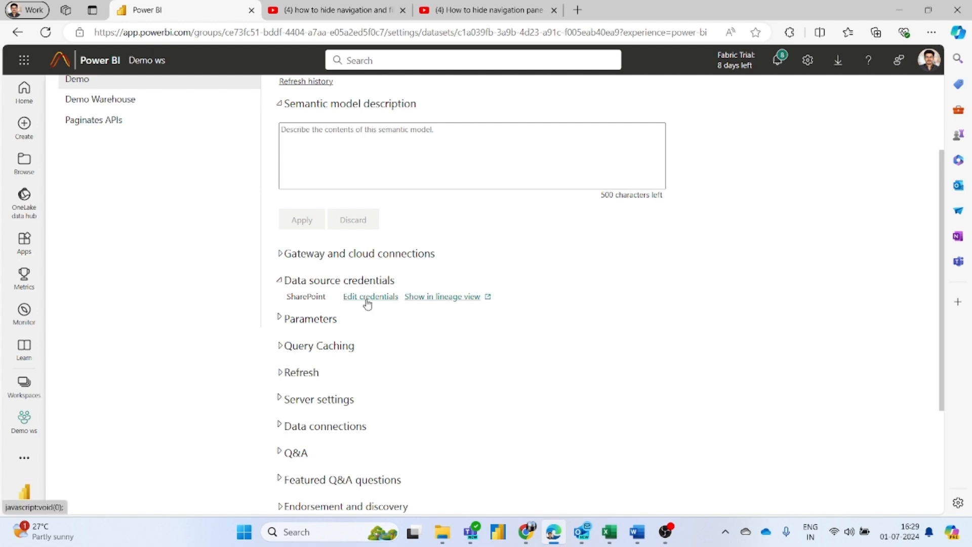
click(370, 296)
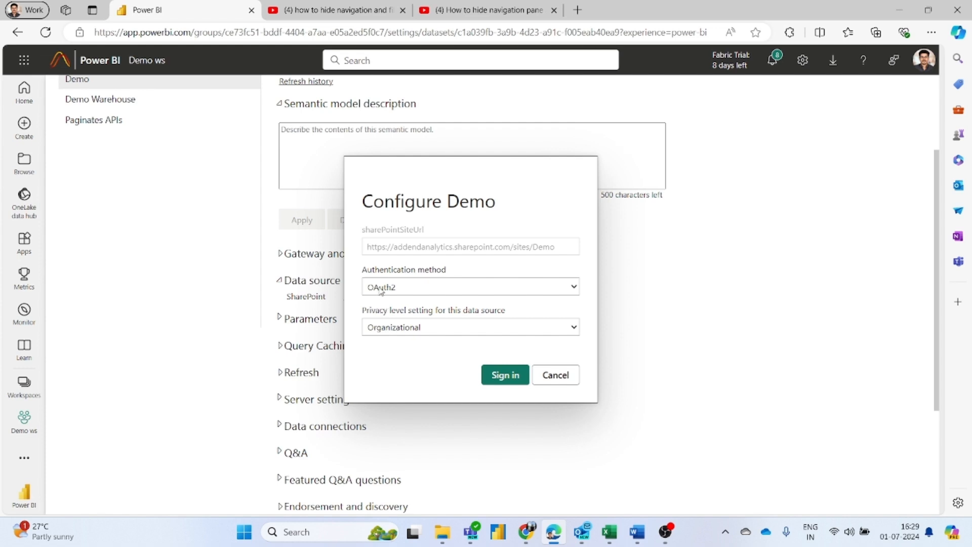
mouse_move(420, 292)
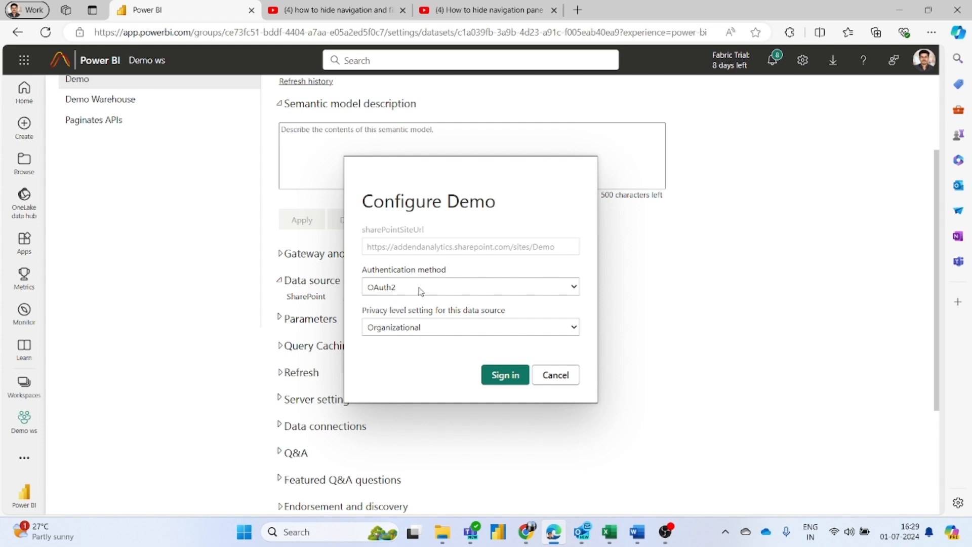
click(470, 287)
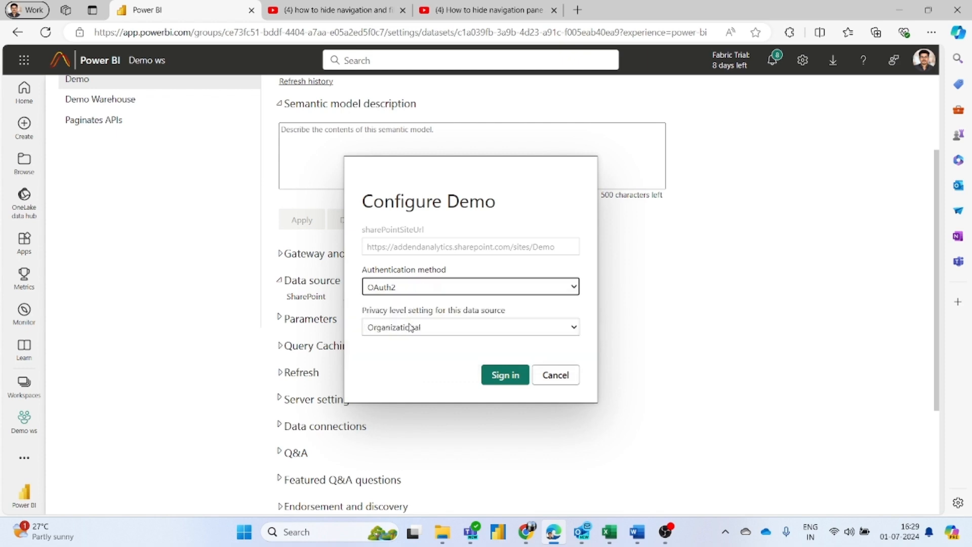
click(470, 326)
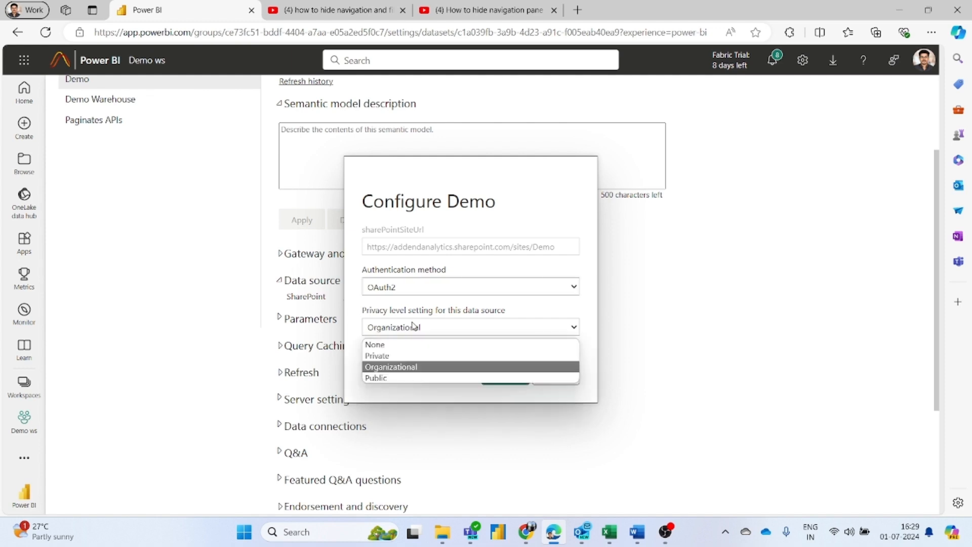
mouse_move(414, 328)
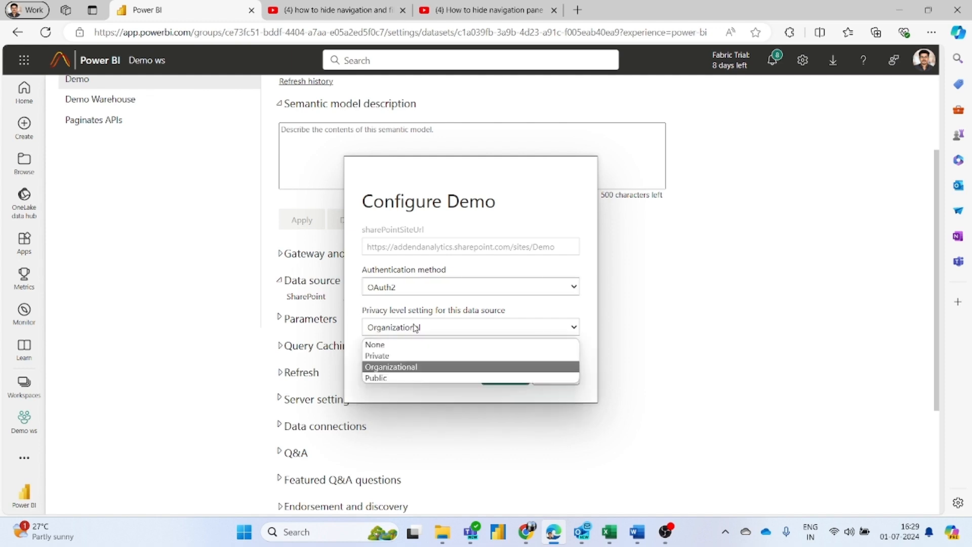
click(391, 366)
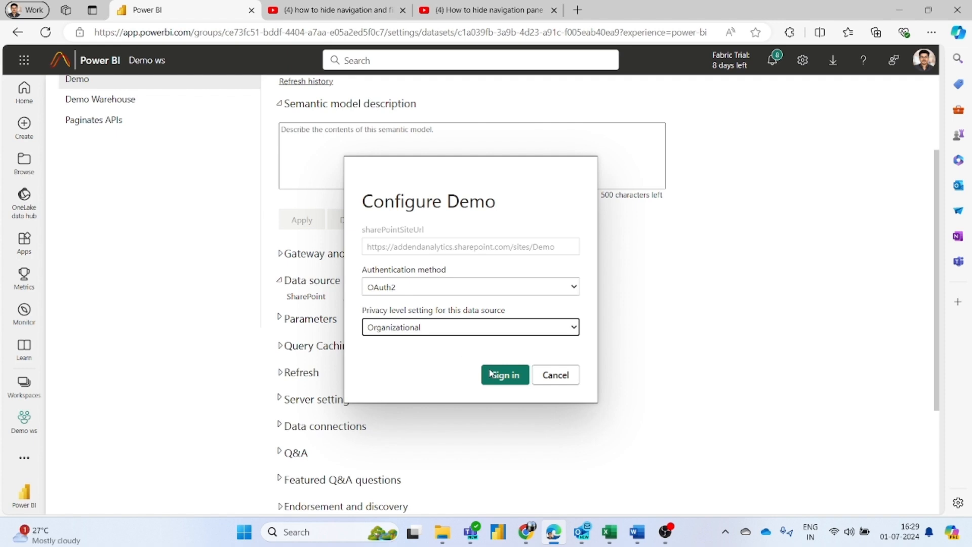
click(504, 375)
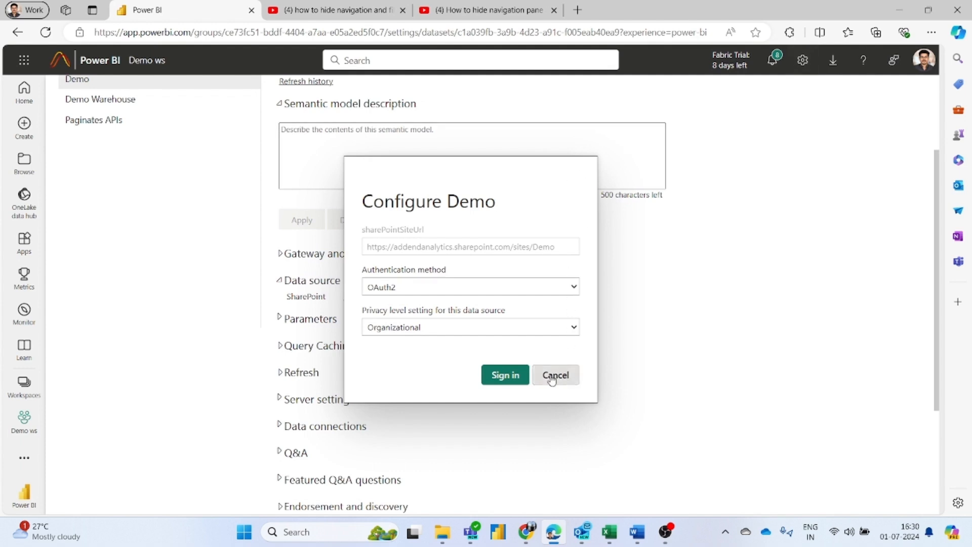
click(555, 374)
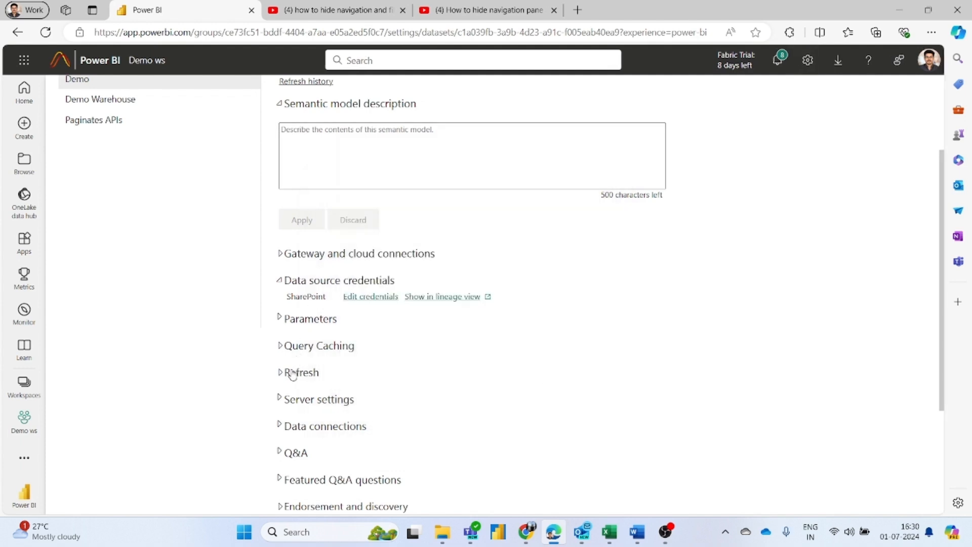